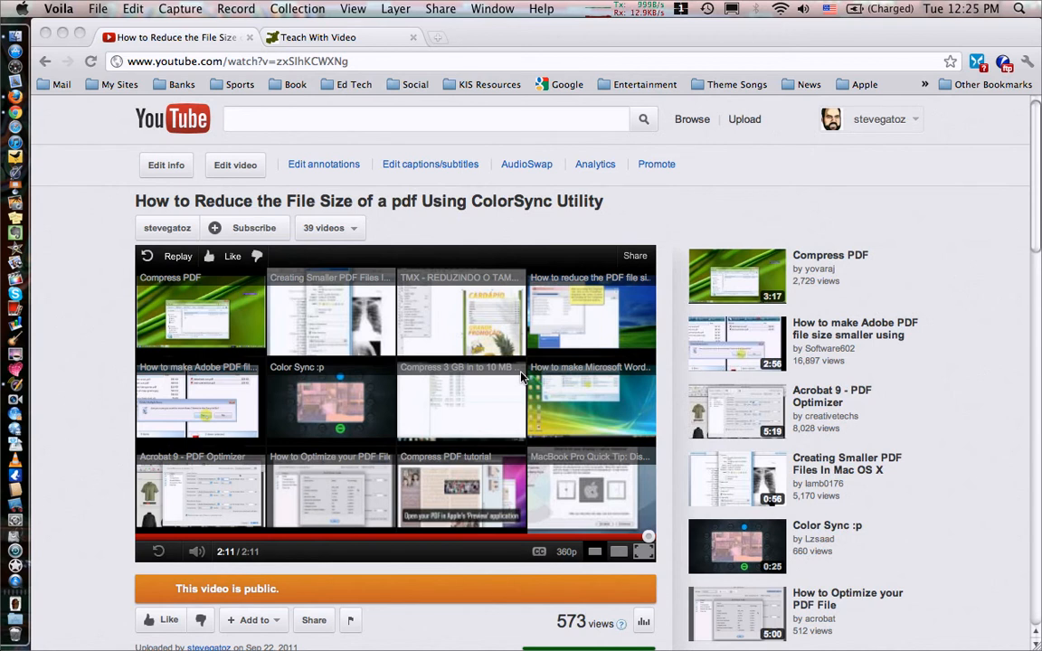
{"action": "mouse_move", "coordinate": [508, 340]}
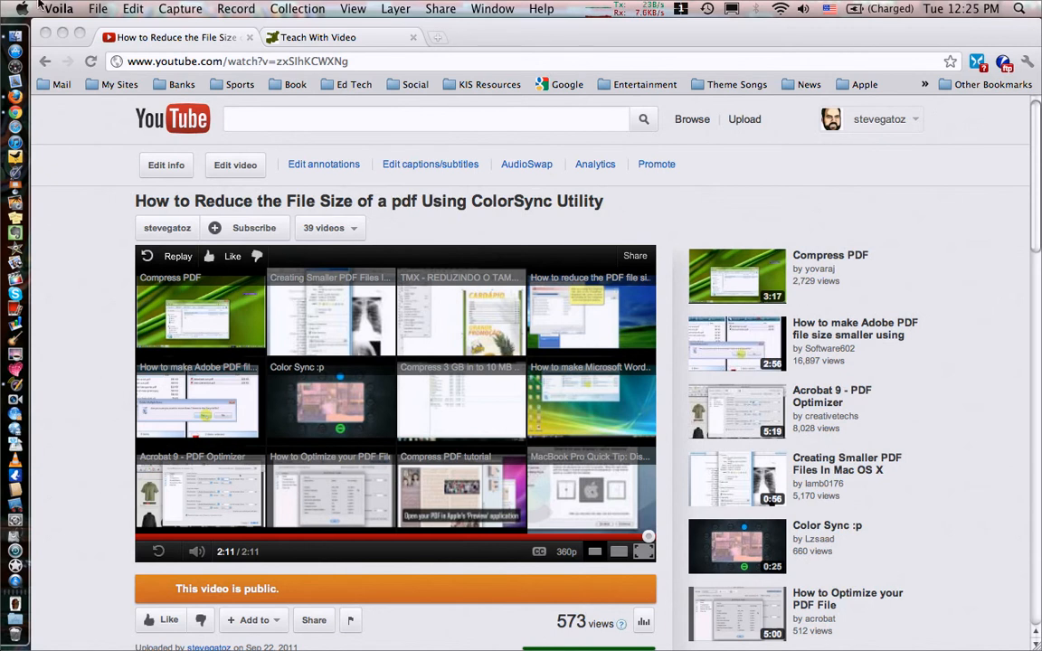
Launch ColorSync Utility from the Apple menu's Recent Items.
{"action": "left_click", "coordinate": [21, 8]}
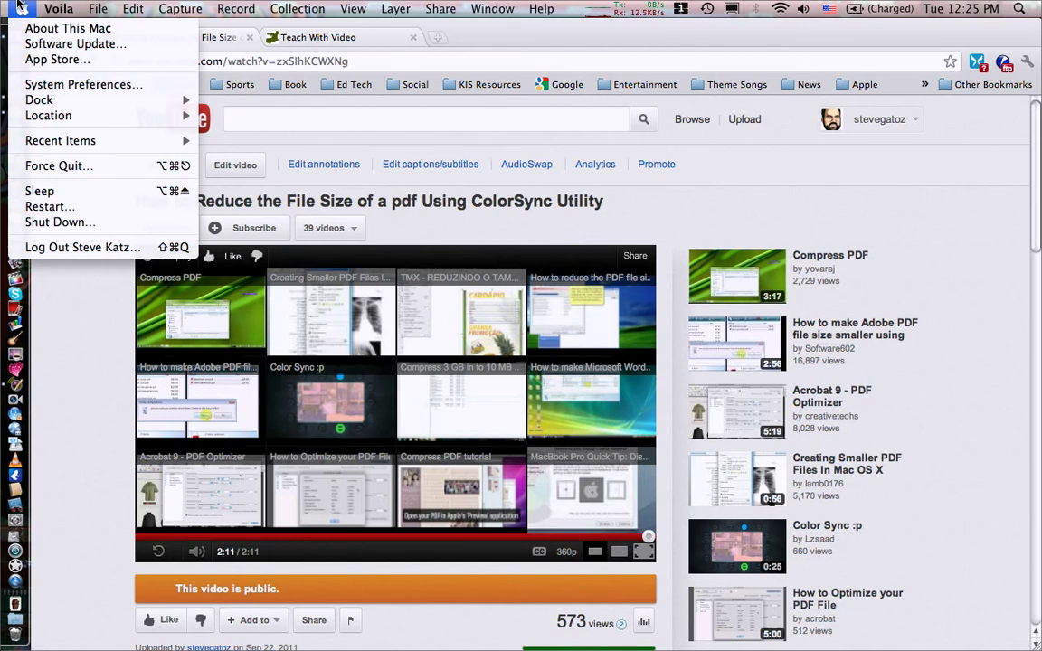
{"action": "mouse_move", "coordinate": [62, 141]}
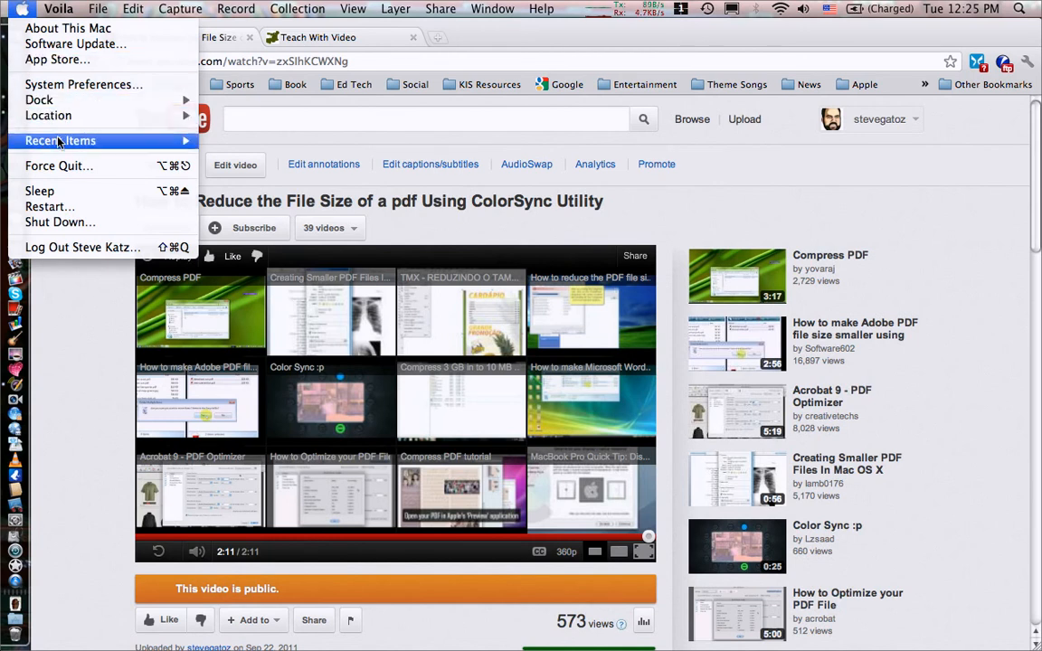
{"action": "left_click", "coordinate": [61, 141]}
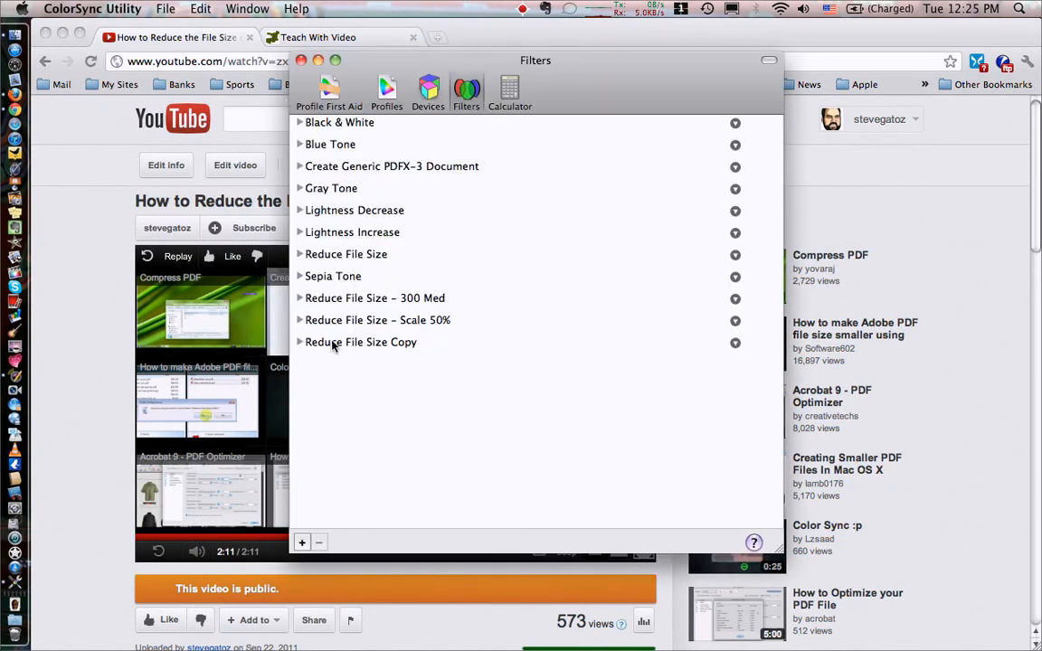
Review the Image Sampling settings of the Reduce File Size Copy and 300 Med filters.
{"action": "left_click", "coordinate": [301, 341]}
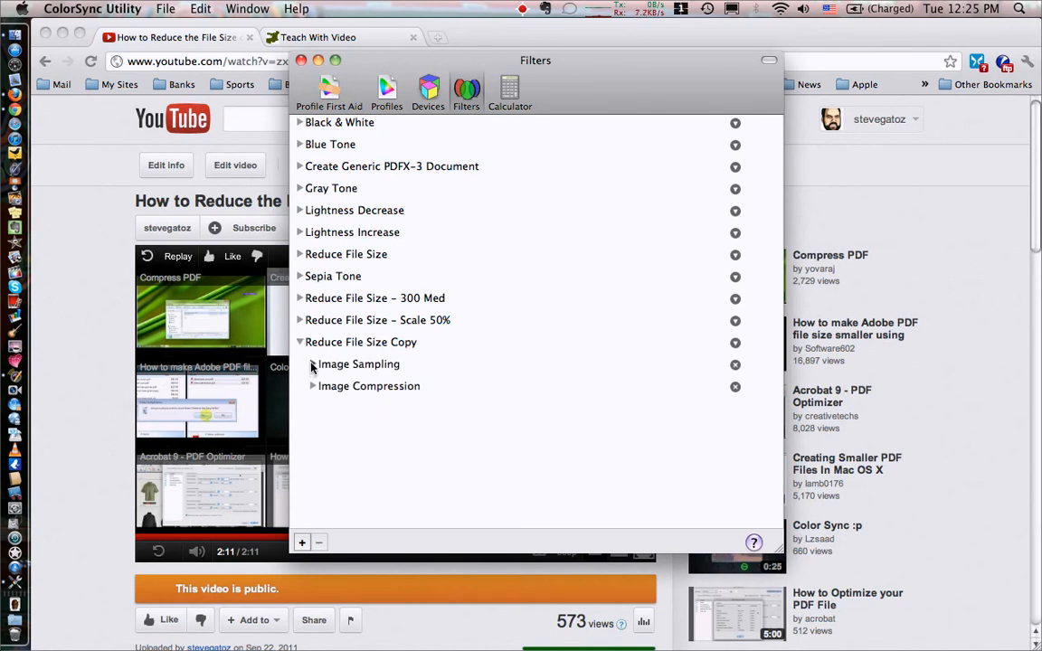
{"action": "left_click", "coordinate": [311, 364]}
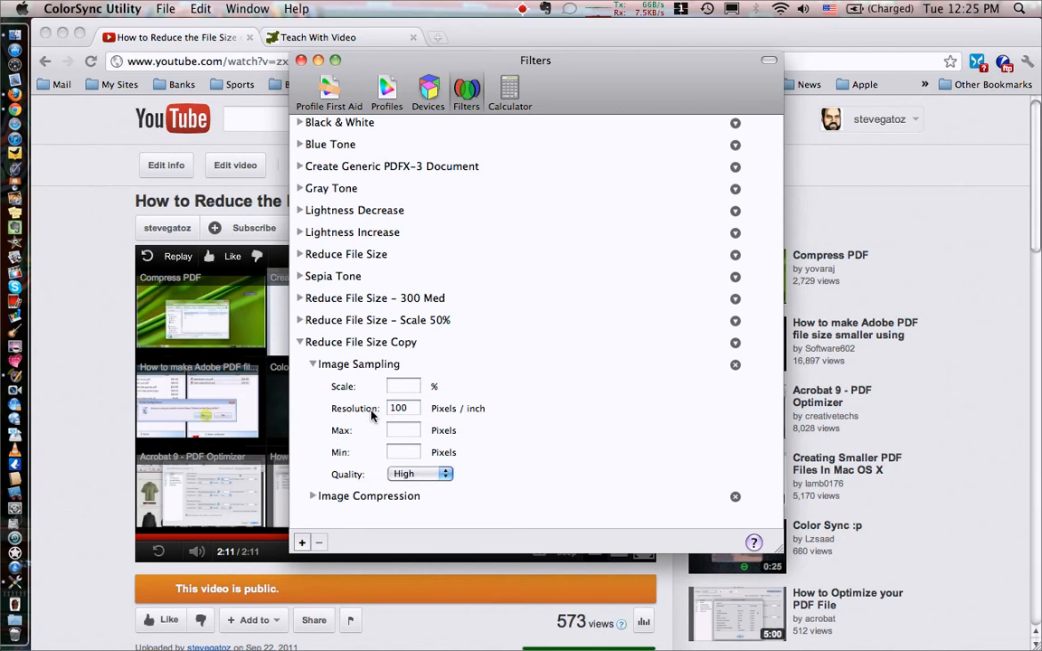
{"action": "mouse_move", "coordinate": [367, 408]}
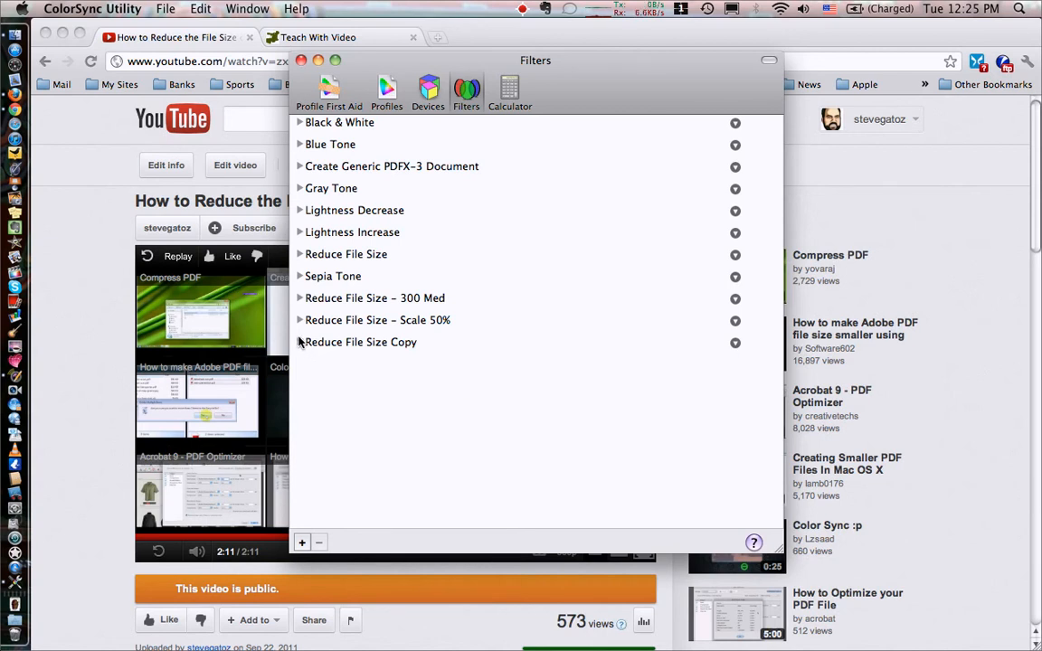
{"action": "mouse_move", "coordinate": [376, 303]}
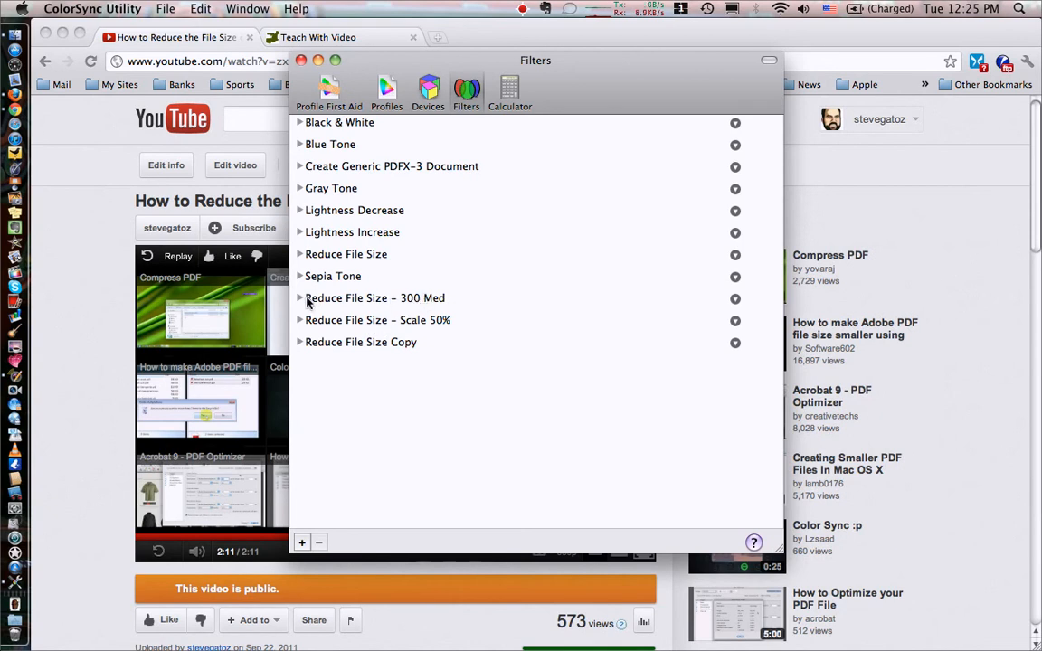
{"action": "left_click", "coordinate": [300, 296]}
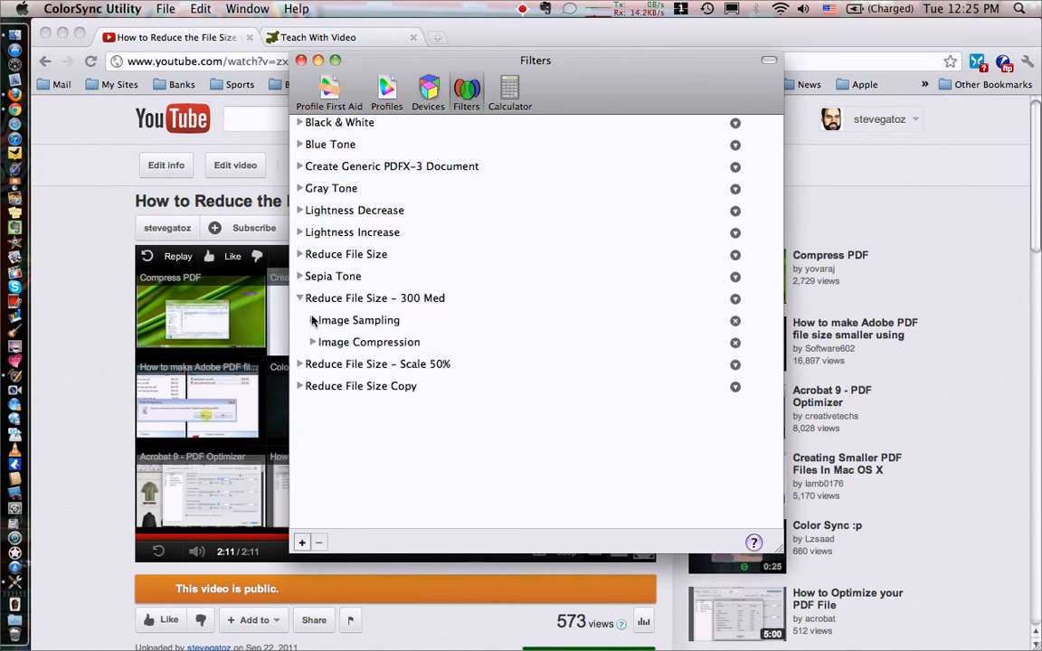
{"action": "left_click", "coordinate": [312, 318]}
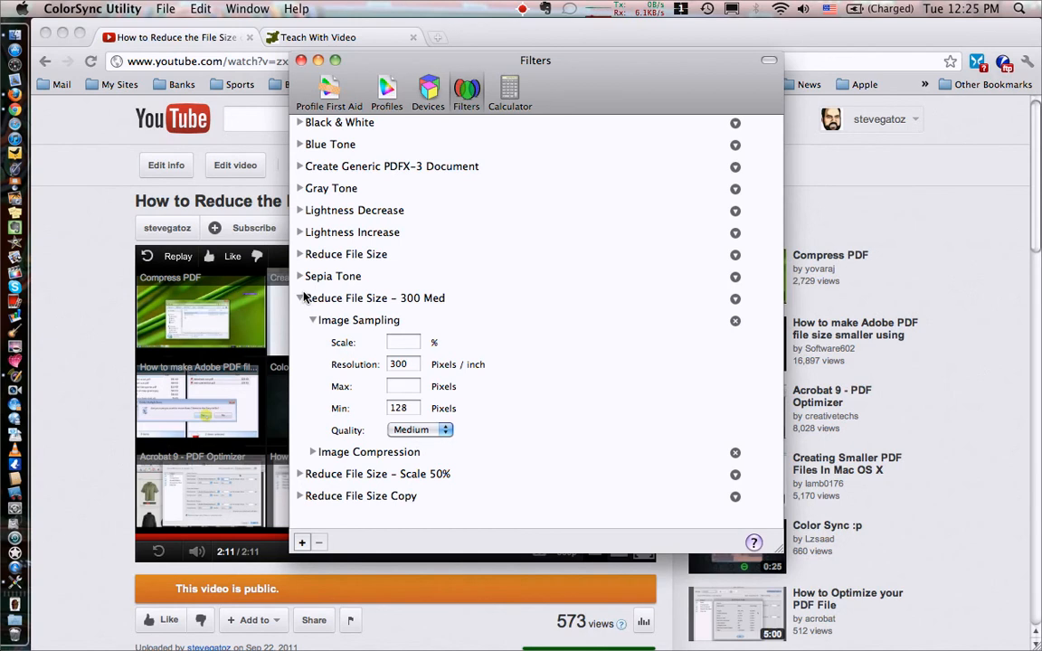
{"action": "left_click", "coordinate": [300, 296]}
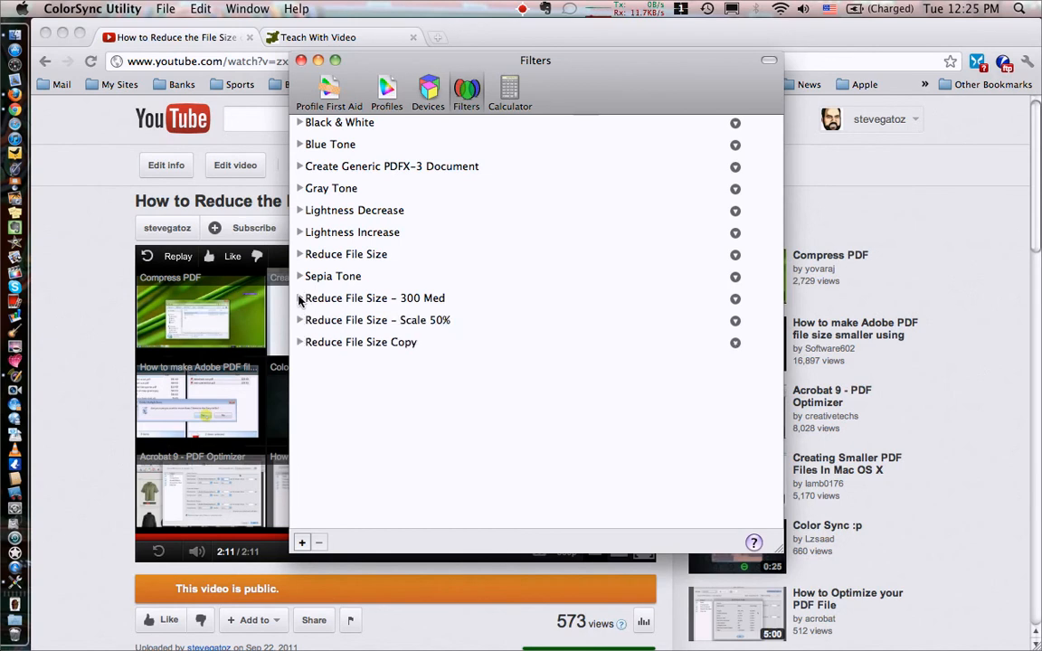
Clear the Max and Min pixel limits in the Scale 50% filter's Image Sampling.
{"action": "left_click", "coordinate": [301, 321]}
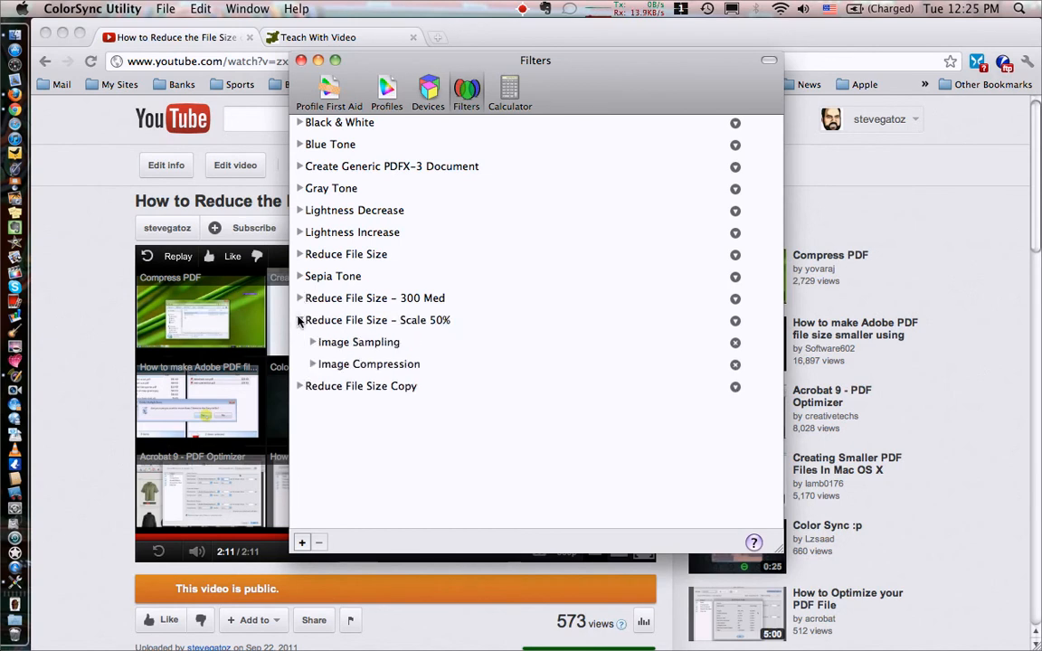
{"action": "left_click", "coordinate": [311, 342]}
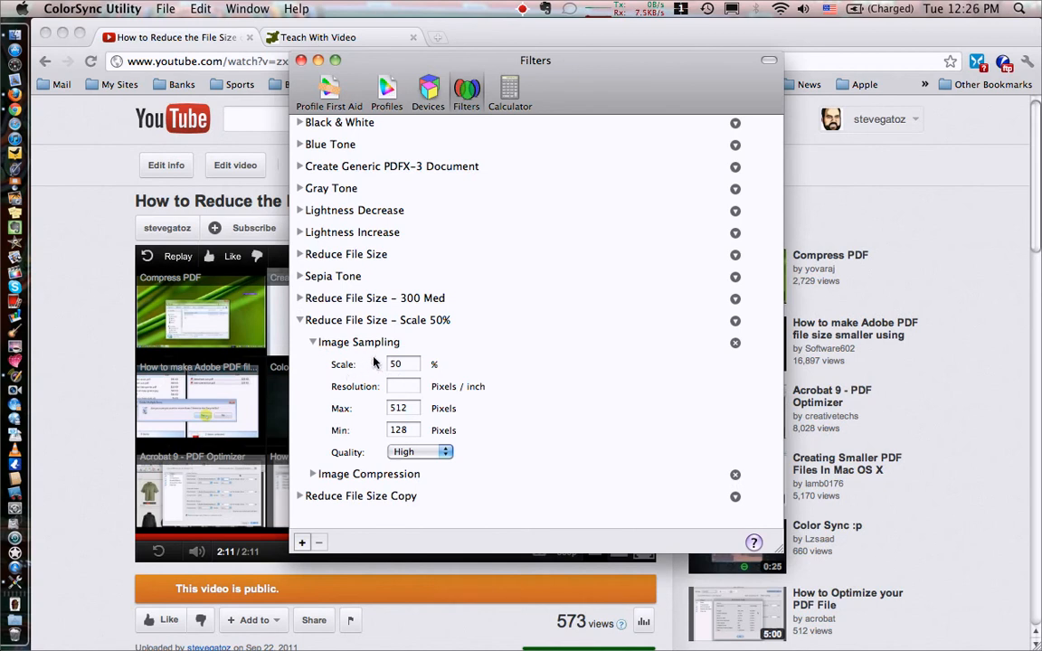
{"action": "mouse_move", "coordinate": [379, 427]}
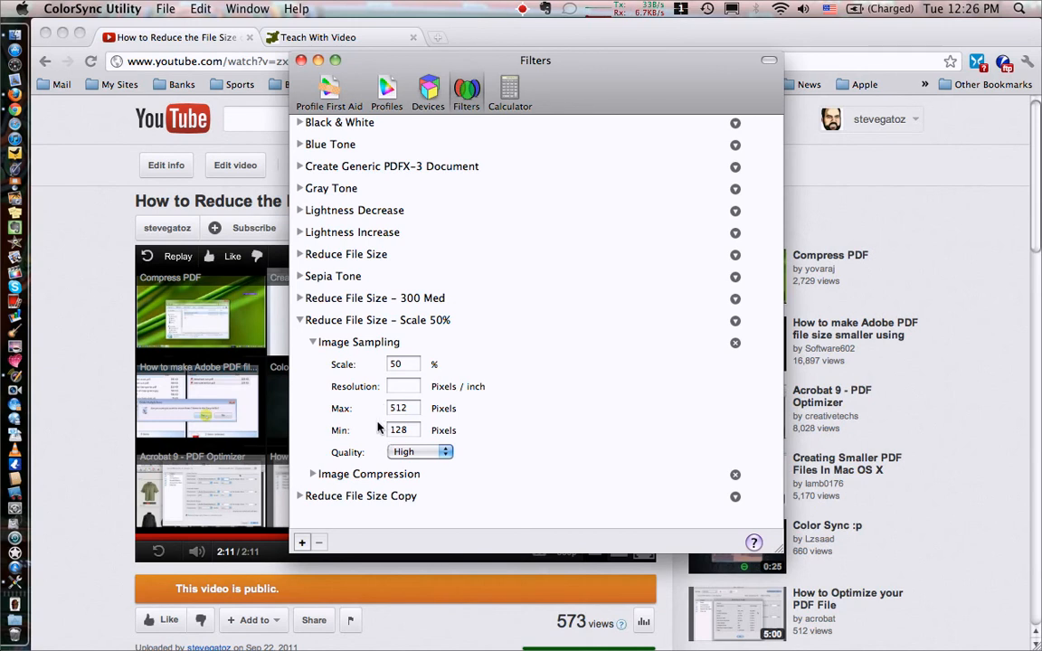
{"action": "left_click", "coordinate": [403, 409]}
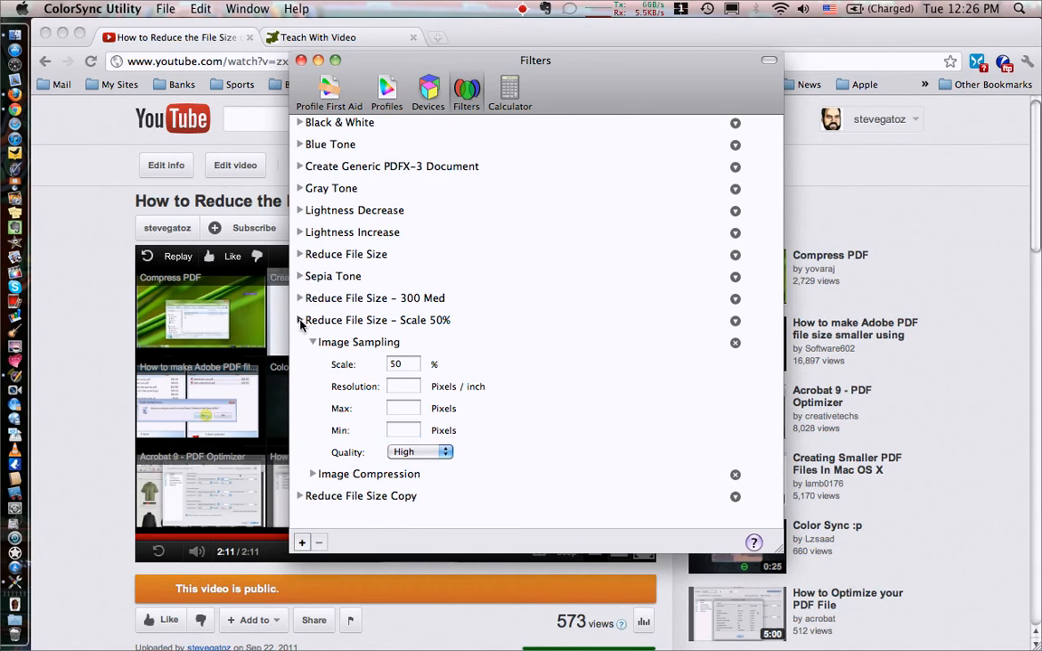
{"action": "left_click", "coordinate": [301, 320]}
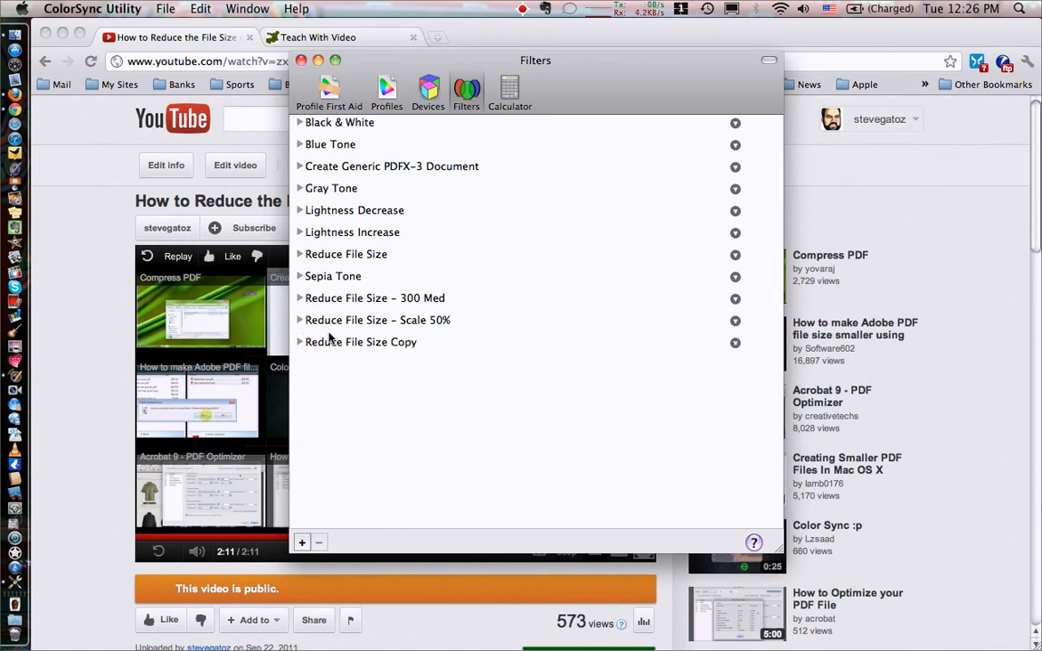
{"action": "mouse_move", "coordinate": [336, 355]}
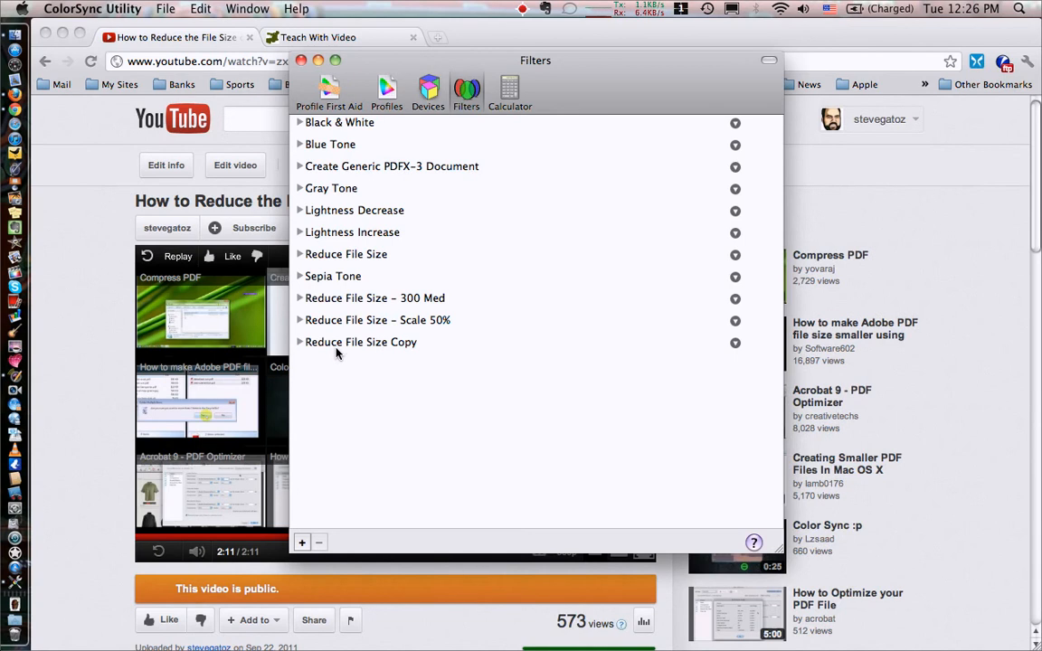
{"action": "mouse_move", "coordinate": [414, 315]}
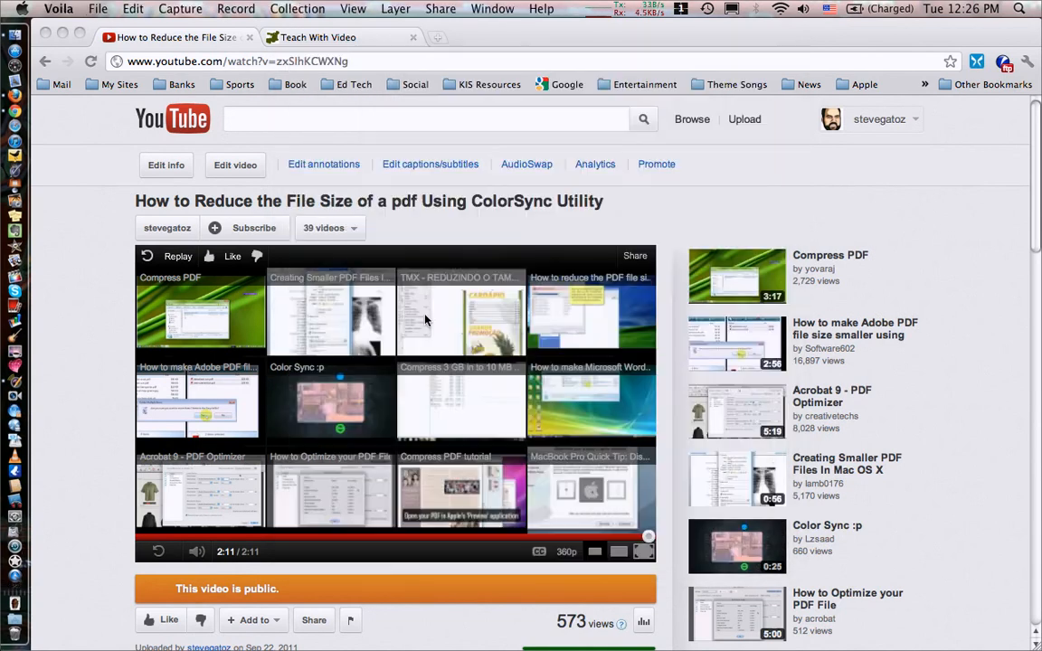
{"action": "mouse_move", "coordinate": [20, 33]}
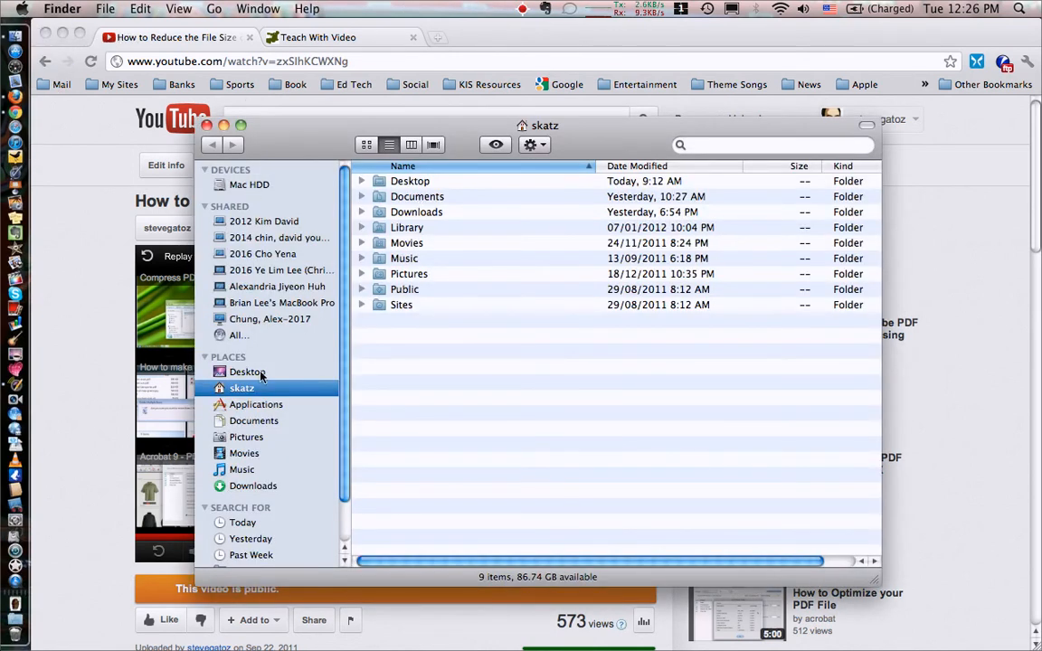
Open Fish Bowl Scaned Doc.pdf from the Desktop in Preview.
{"action": "left_click", "coordinate": [248, 373]}
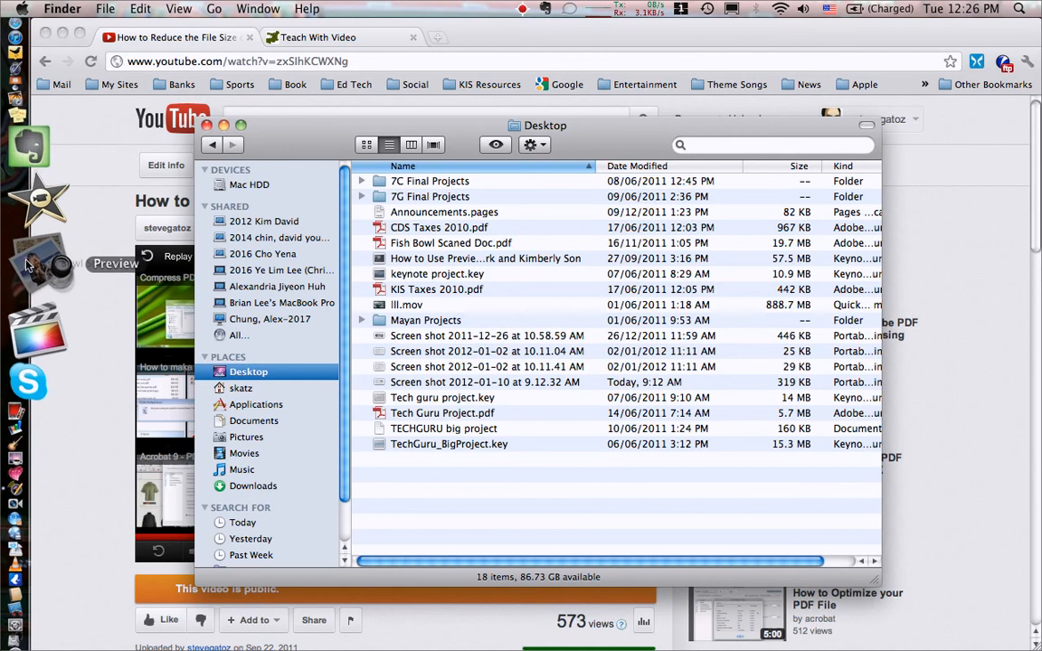
{"action": "double_click", "coordinate": [452, 242]}
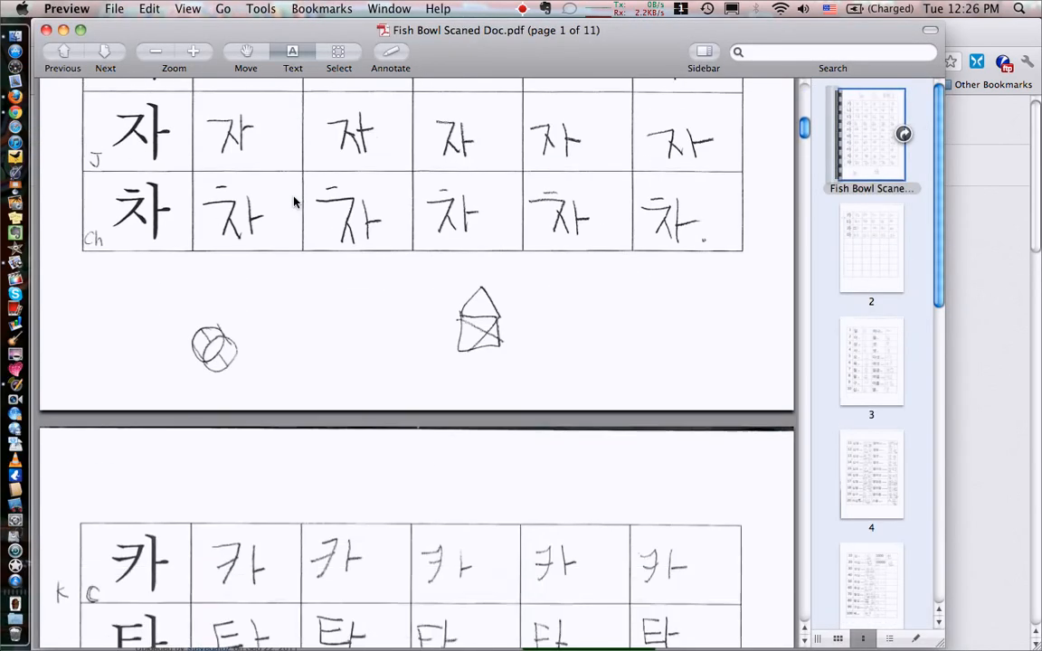
Jump to page 4 of the scanned worksheet and reach the File commands.
{"action": "left_click", "coordinate": [872, 481]}
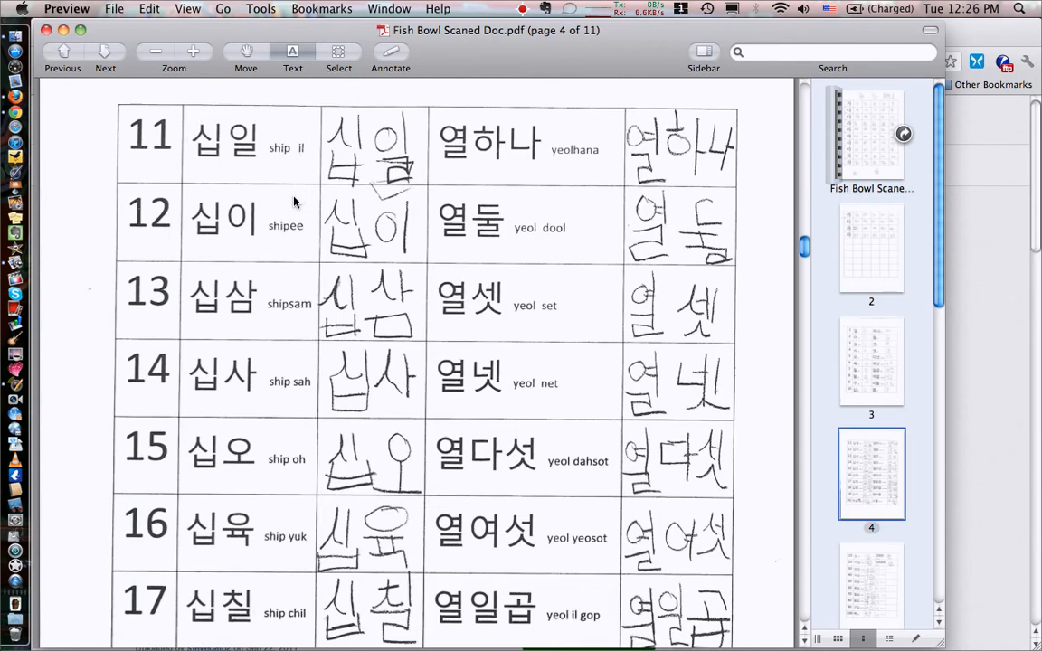
{"action": "scroll", "scroll_direction": "down", "scroll_amount": 3}
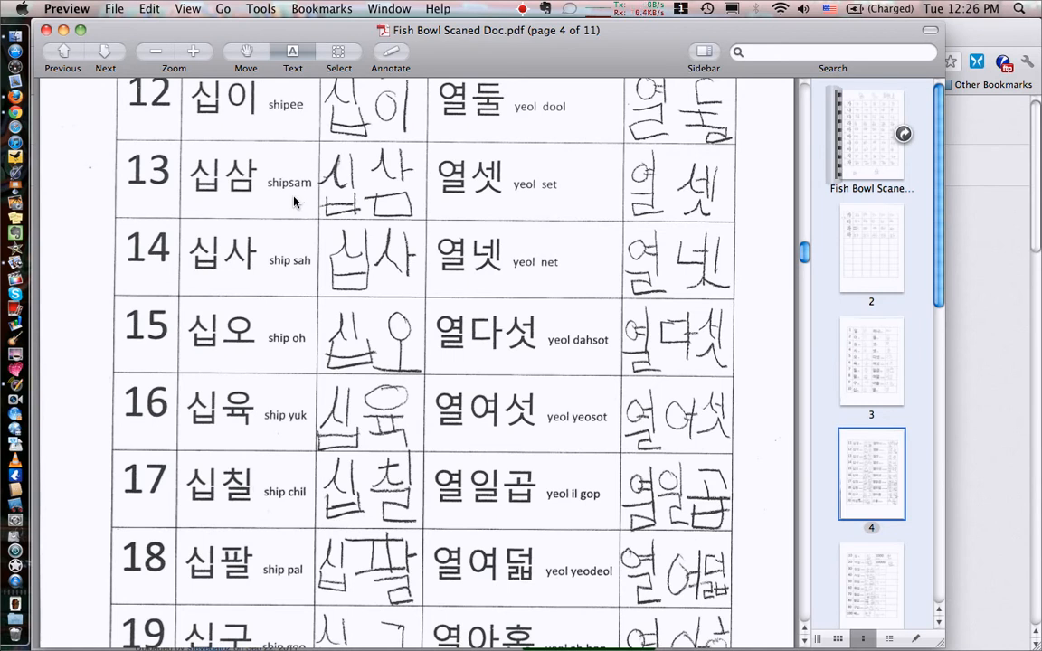
{"action": "mouse_move", "coordinate": [242, 197]}
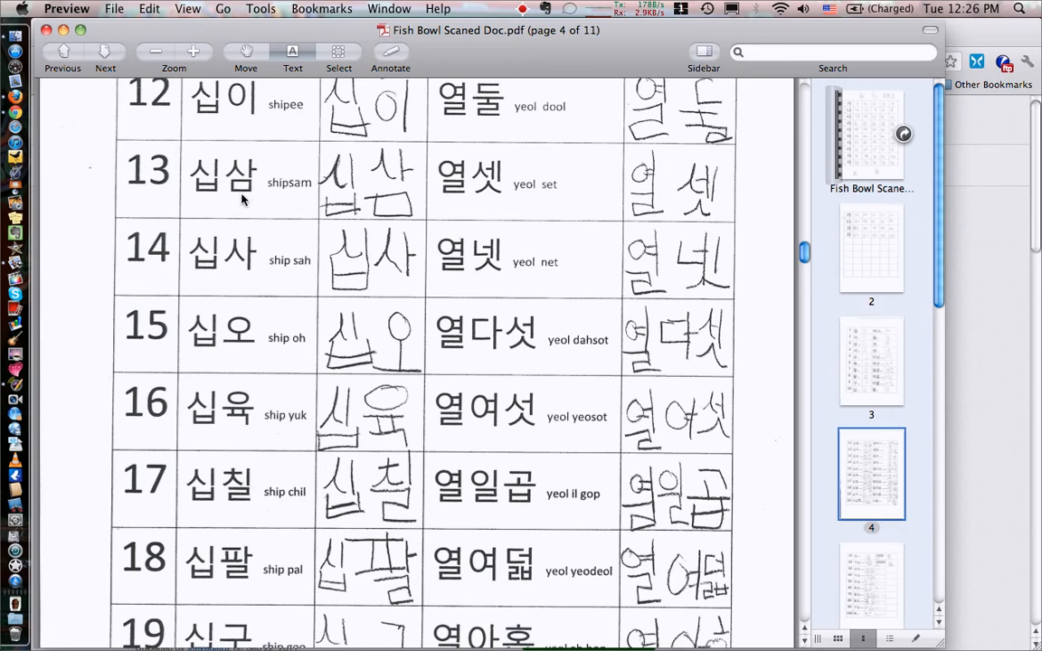
{"action": "mouse_move", "coordinate": [249, 217]}
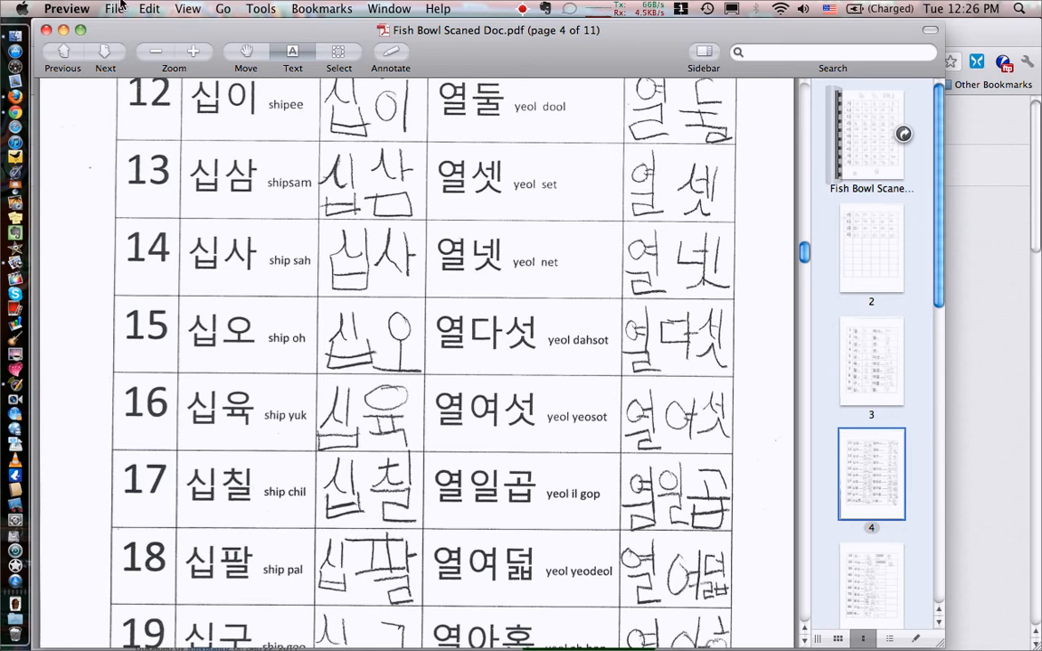
{"action": "left_click", "coordinate": [112, 9]}
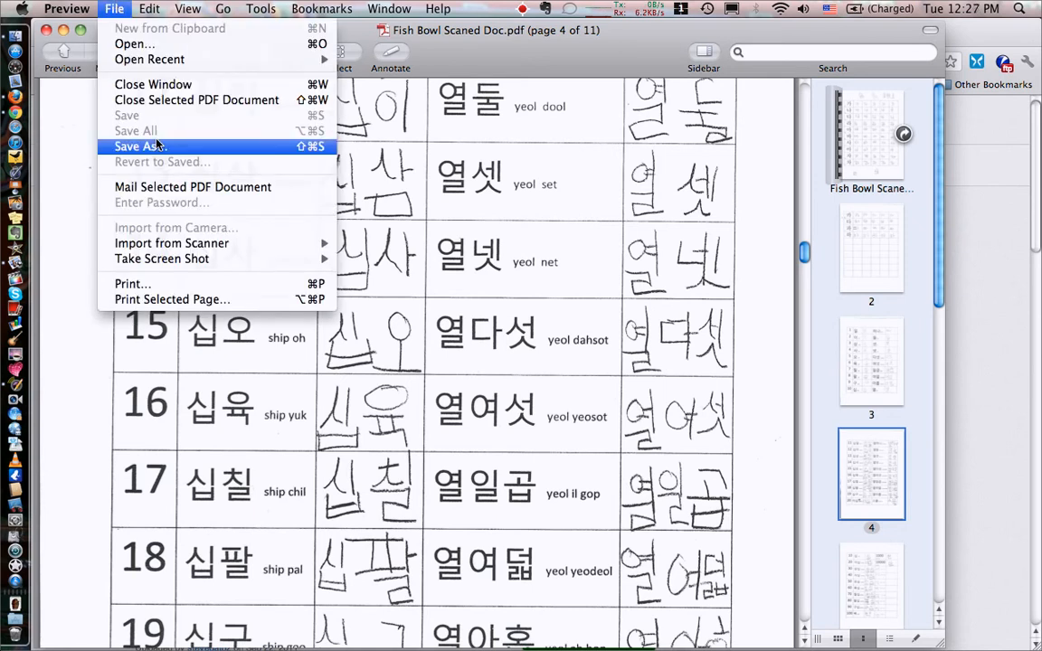
Save a copy as 'Fish Bowl Scaned Doc 300' with the Reduce File Size - 300 Med Quartz filter.
{"action": "left_click", "coordinate": [139, 144]}
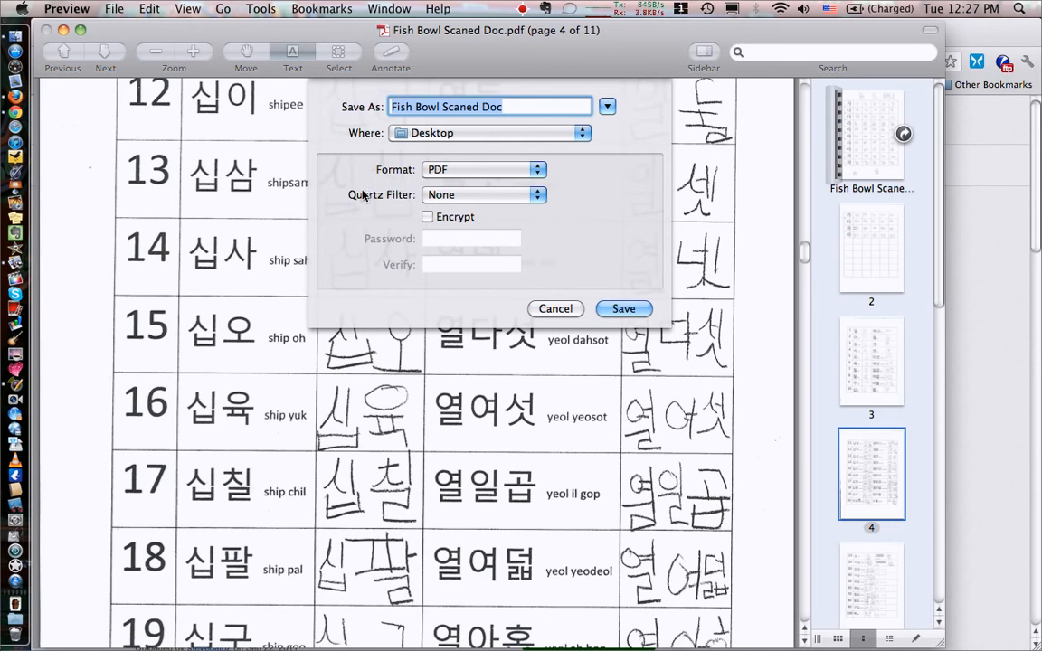
{"action": "mouse_move", "coordinate": [517, 196]}
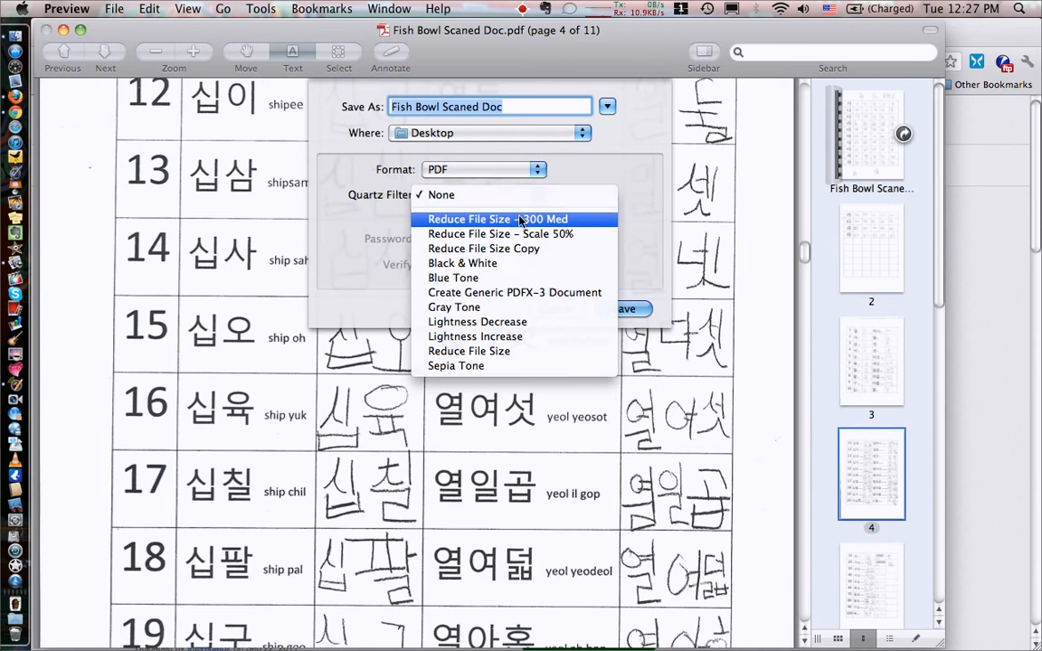
{"action": "mouse_move", "coordinate": [521, 248]}
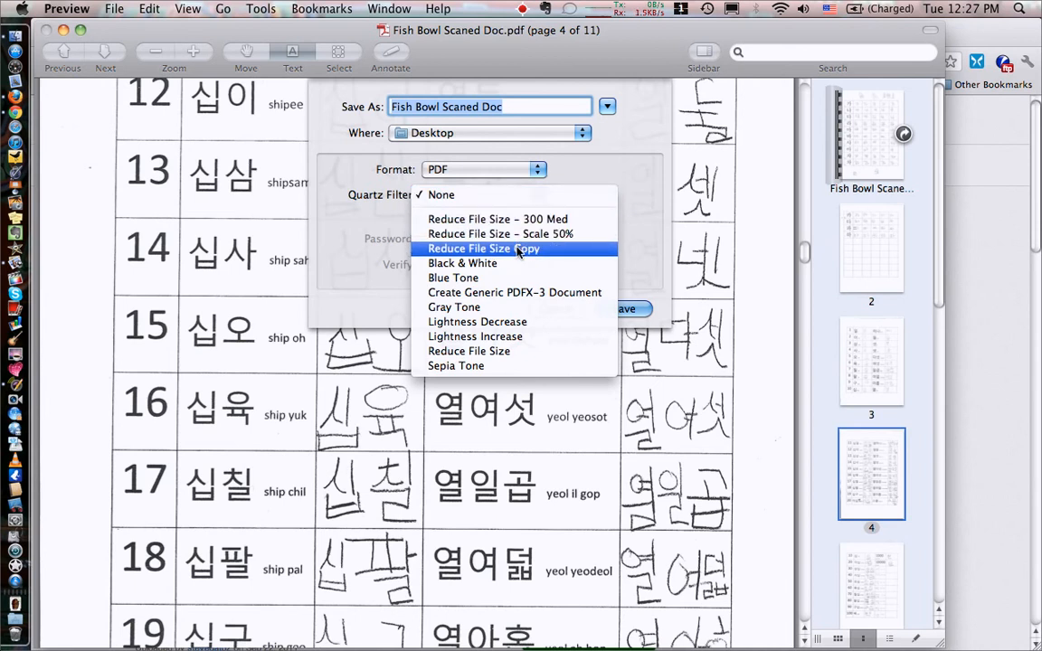
{"action": "mouse_move", "coordinate": [514, 233]}
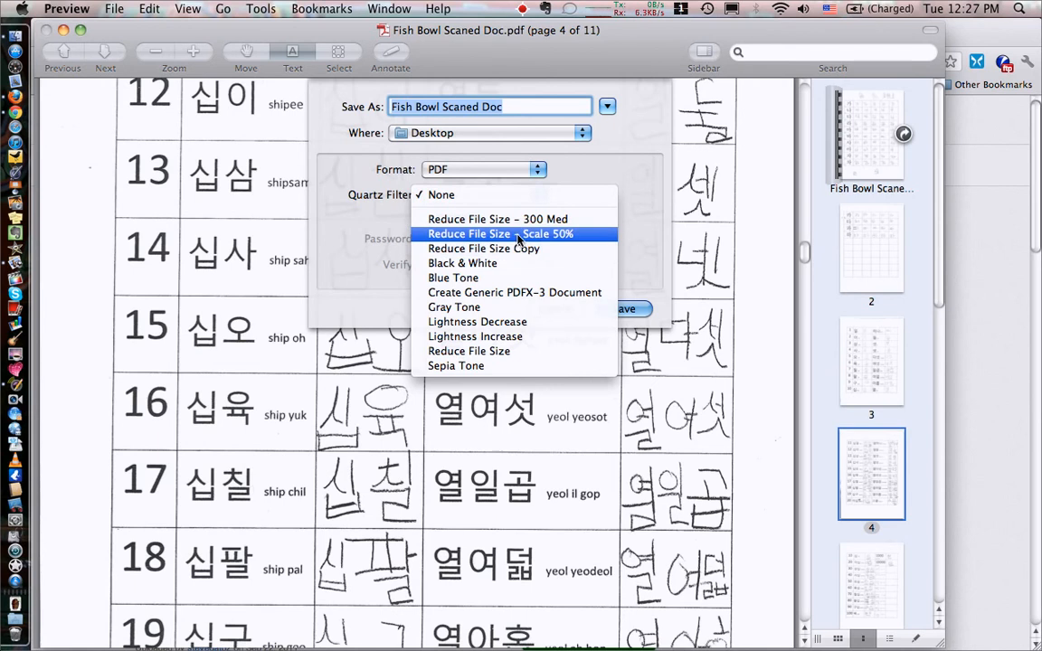
{"action": "mouse_move", "coordinate": [521, 224]}
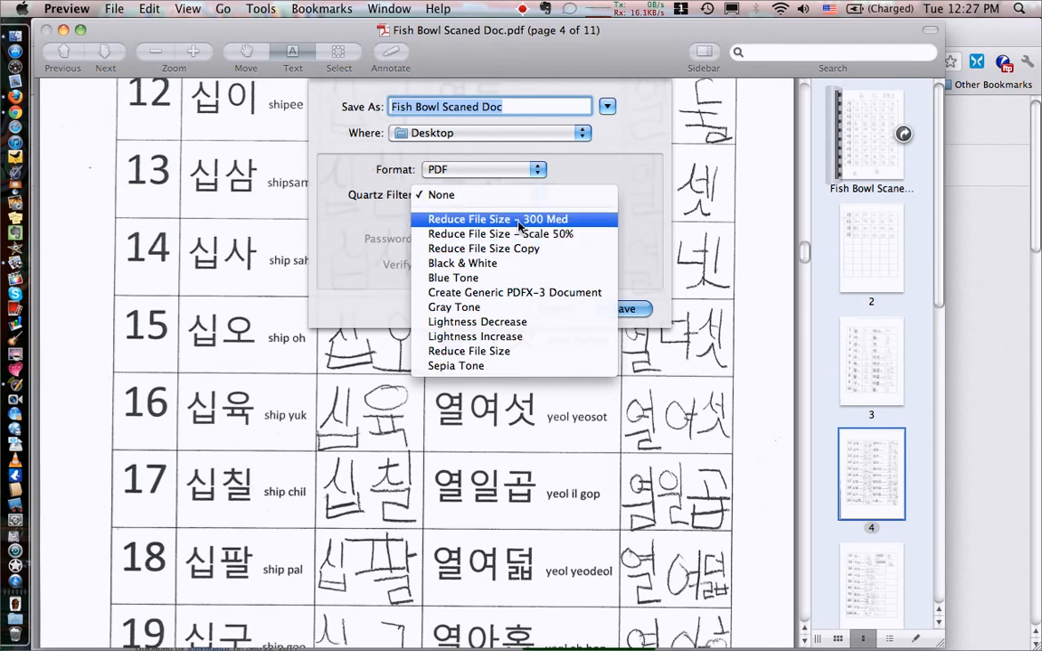
{"action": "left_click", "coordinate": [501, 219]}
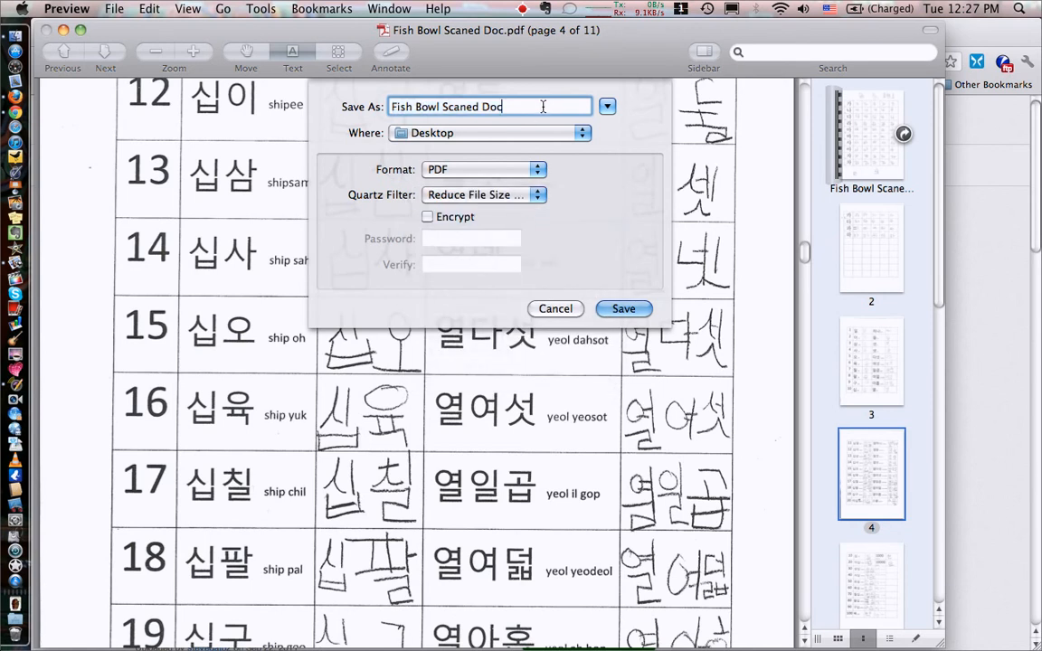
{"action": "type", "text": "30"}
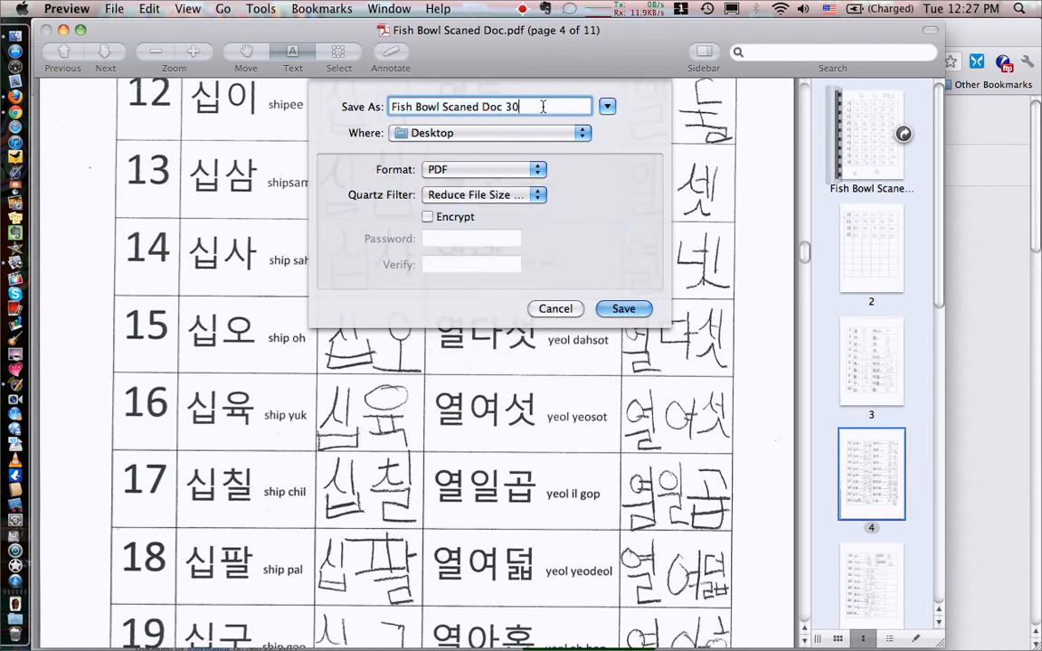
{"action": "type", "text": "0"}
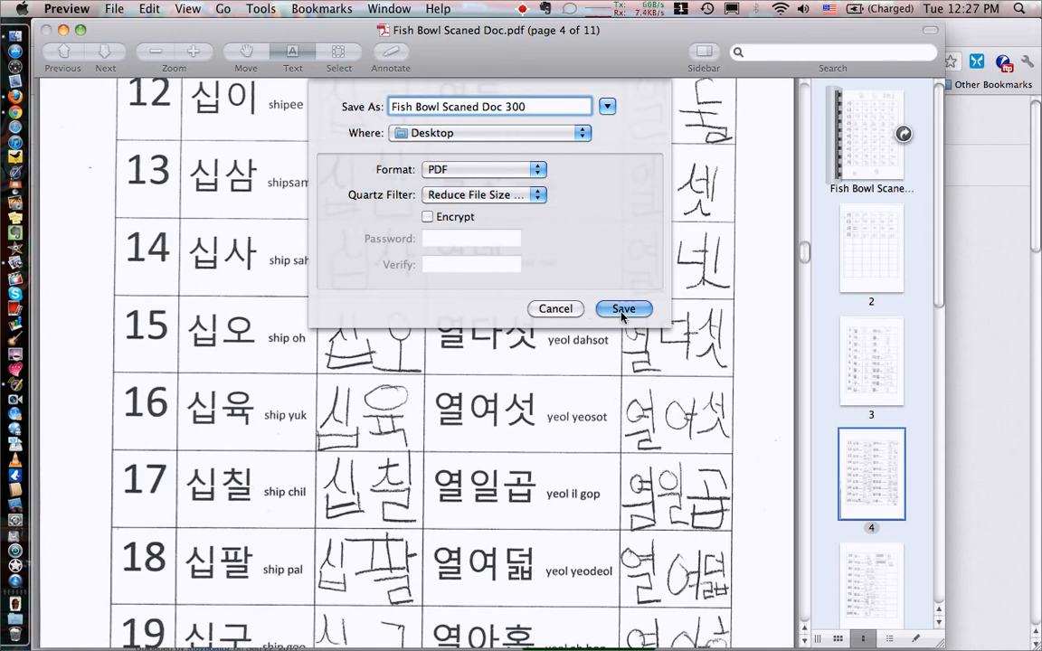
{"action": "left_click", "coordinate": [624, 307]}
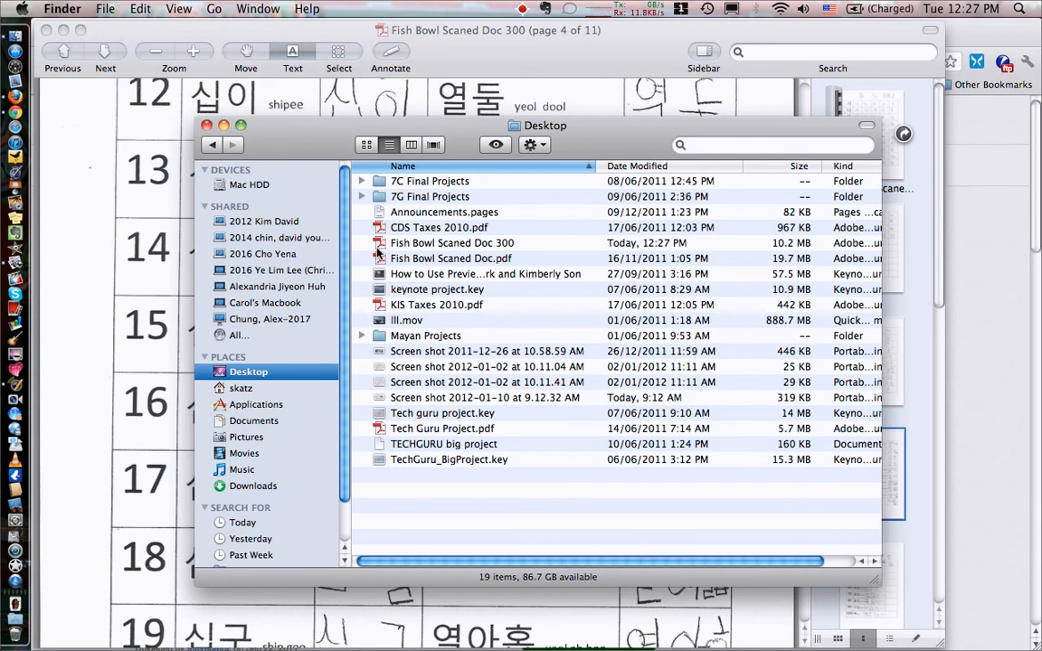
Select the 19.7 MB original and the 10.2 MB reduced copy to compare sizes.
{"action": "left_click", "coordinate": [446, 258]}
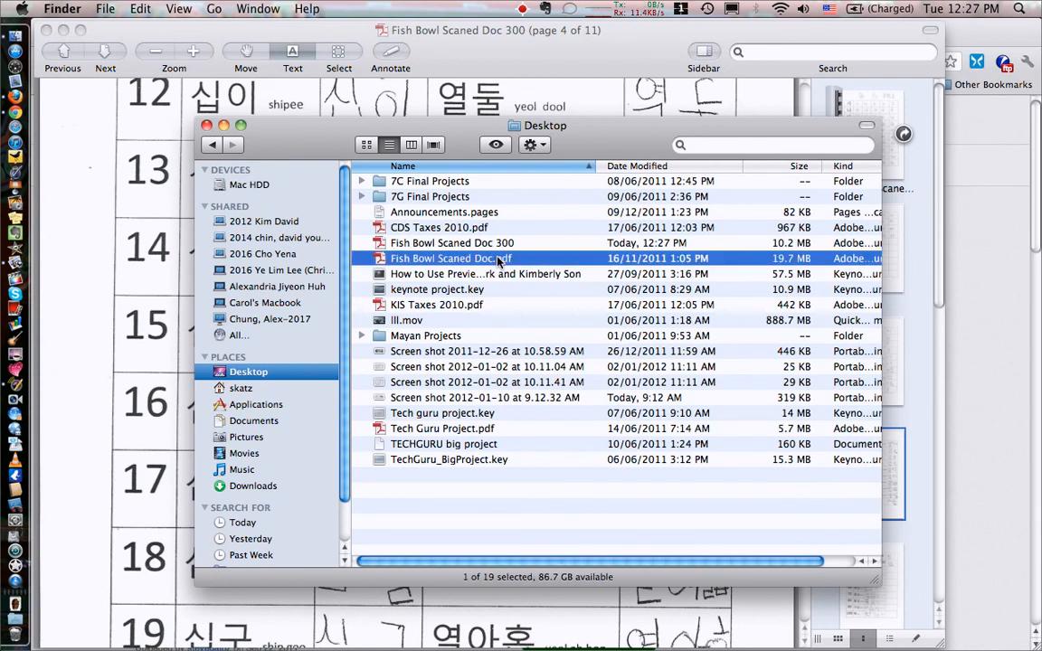
{"action": "mouse_move", "coordinate": [763, 267]}
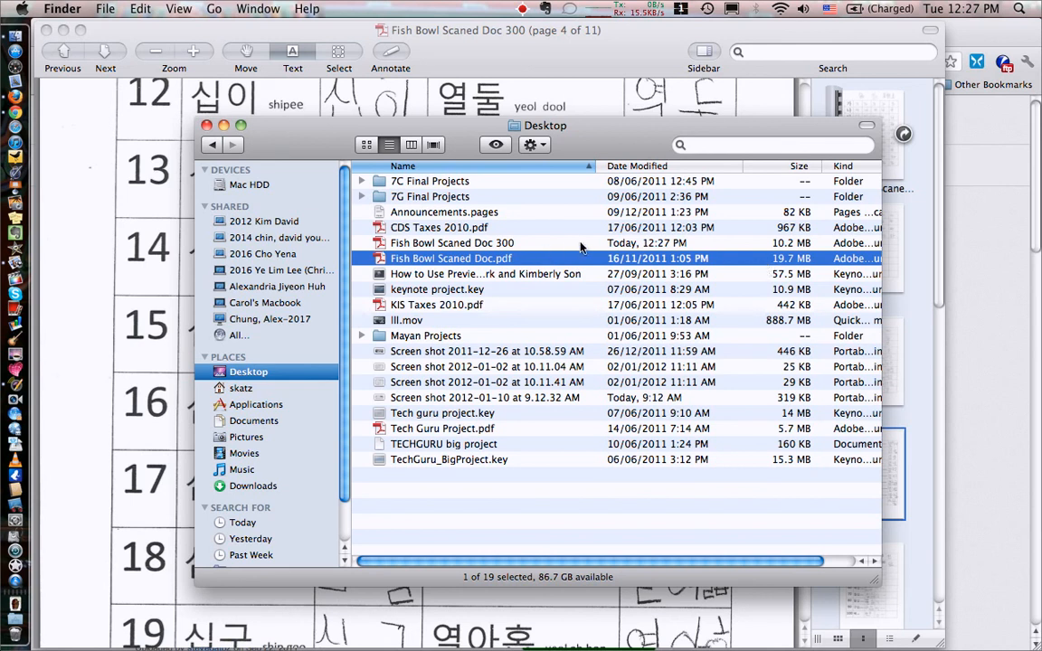
{"action": "left_click", "coordinate": [450, 243]}
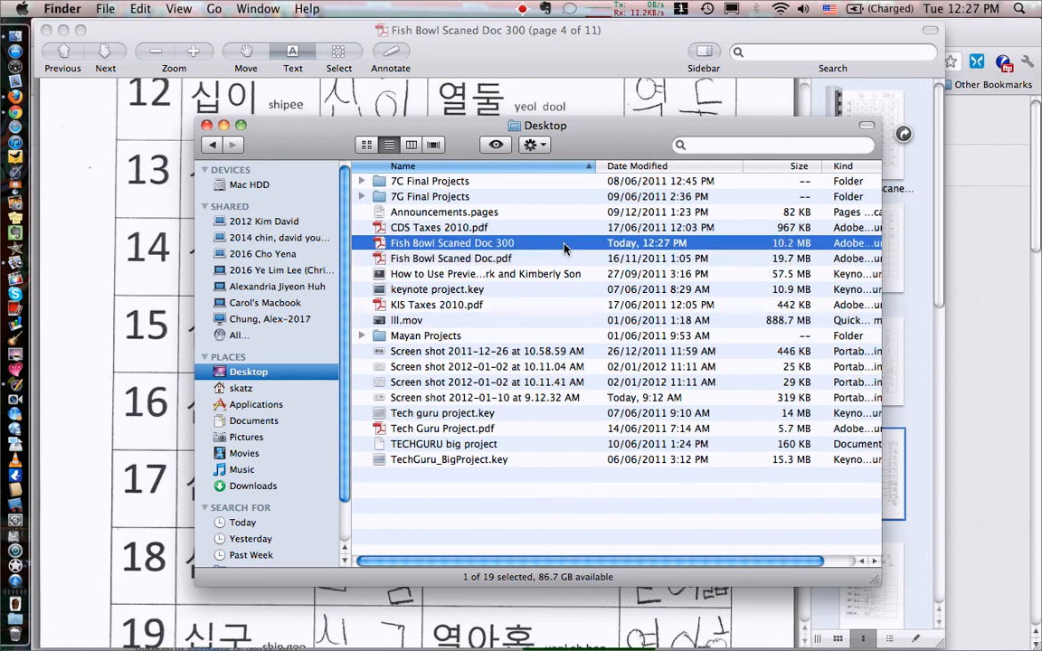